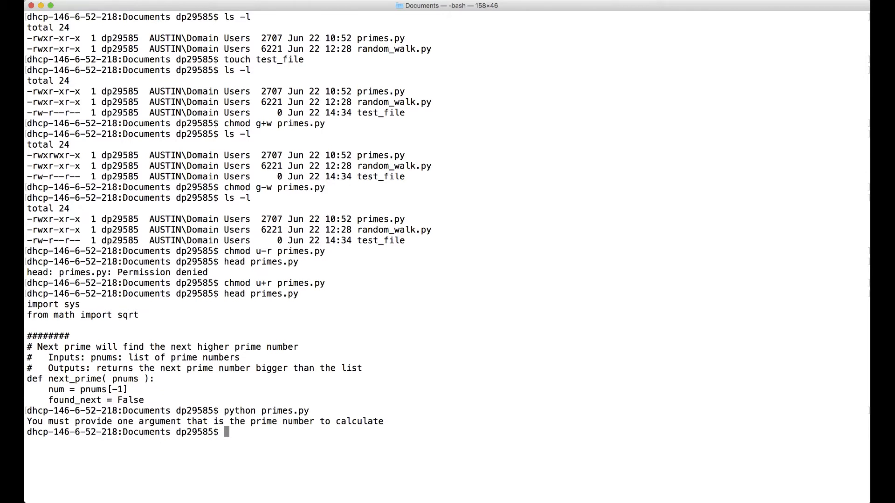
Run primes.py by bare name, get command not found, then enter ./primes.py at the prompt.
{"action": "type", "text": "primes.p"}
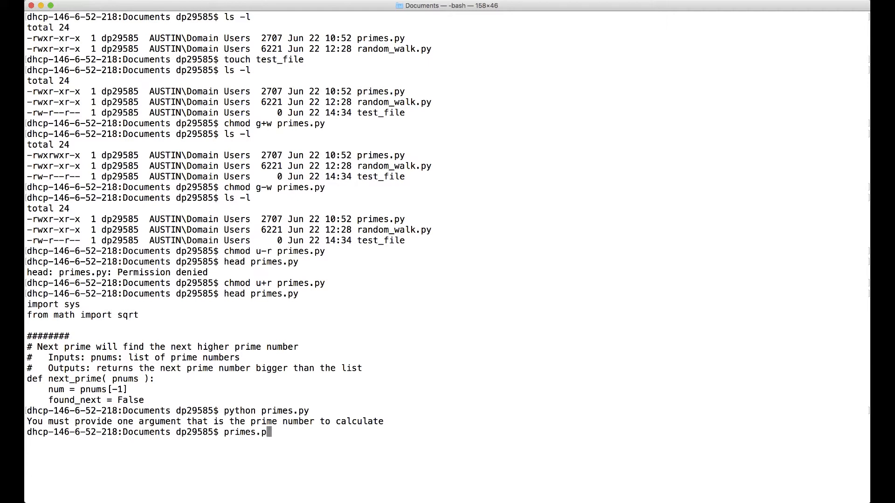
{"action": "key", "text": "Return"}
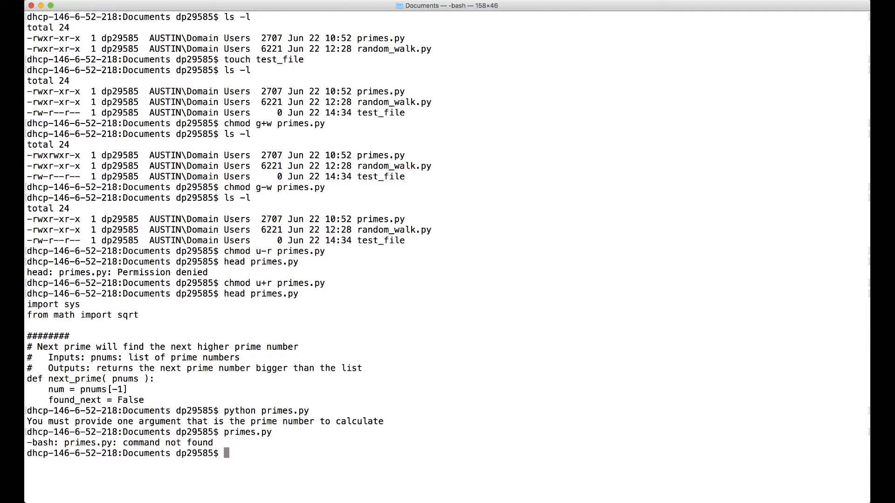
{"action": "type", "text": "./"}
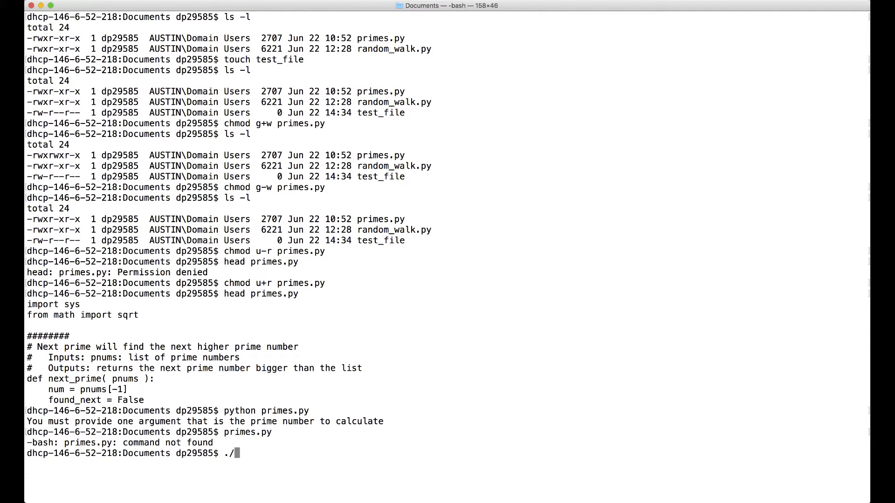
{"action": "type", "text": "primes.p"}
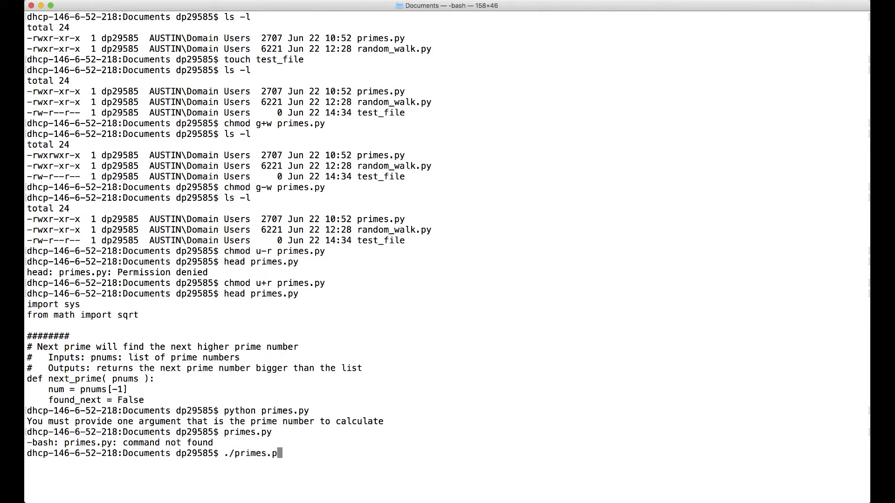
{"action": "type", "text": "y"}
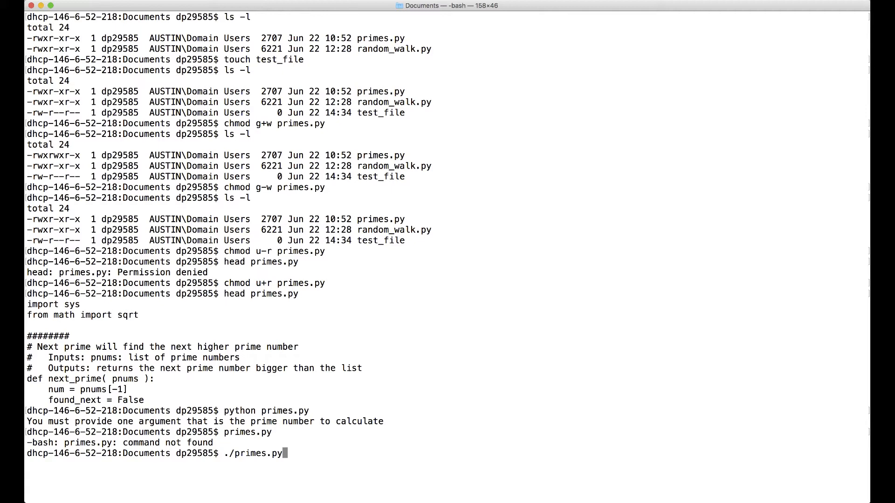
Execute ./primes.py so bash misreads the Python code, giving import and syntax errors.
{"action": "key", "text": "Return"}
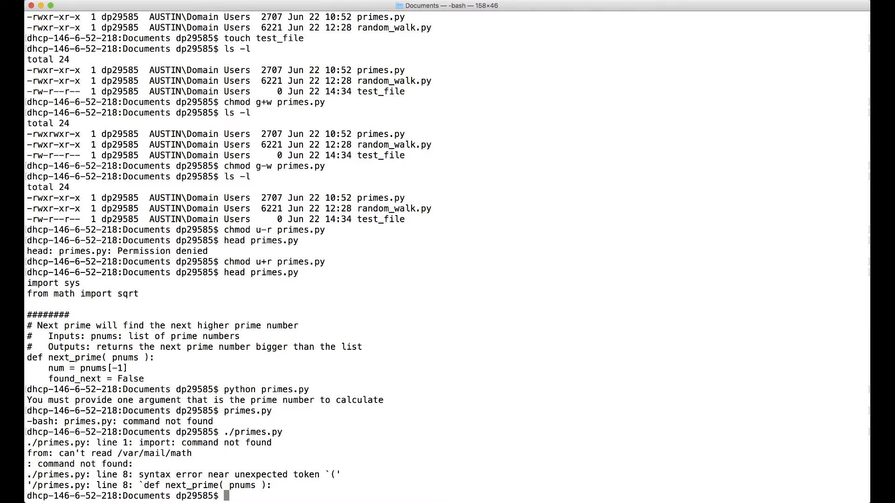
Look up env and python with which, finding /usr/bin/env and /usr/bin/python.
{"action": "type", "text": "which env"}
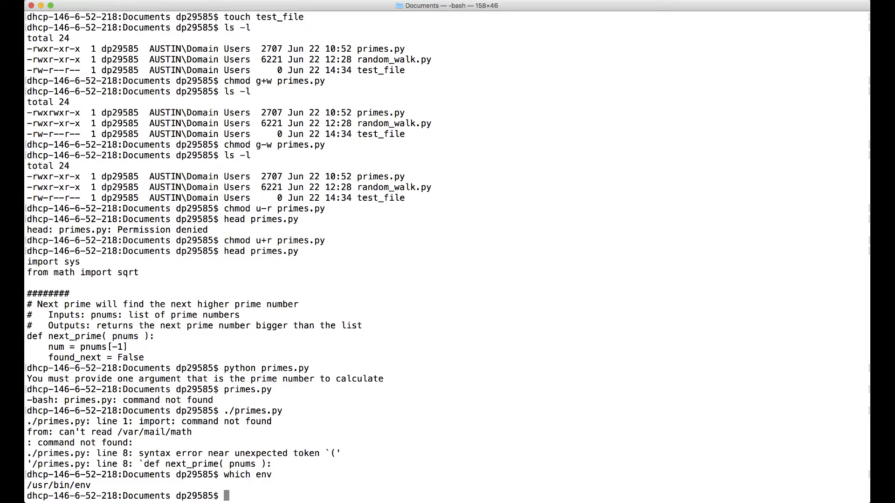
{"action": "type", "text": "which python"}
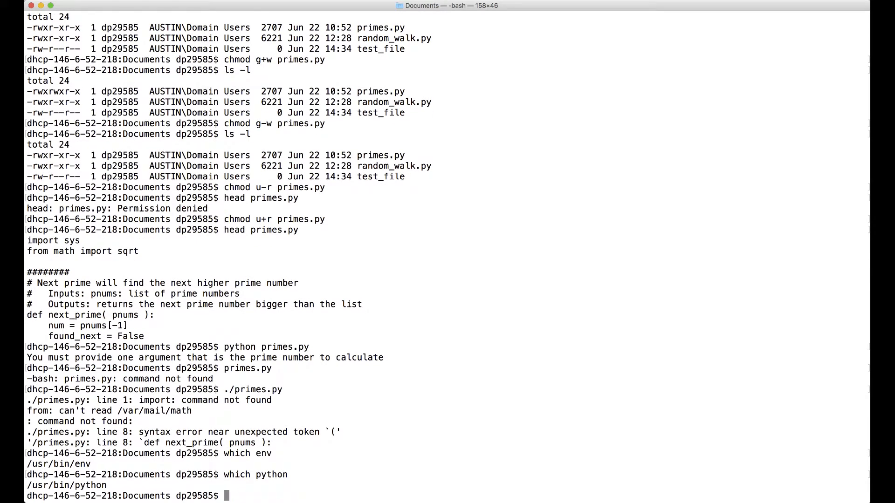
{"action": "type", "text": "which python"}
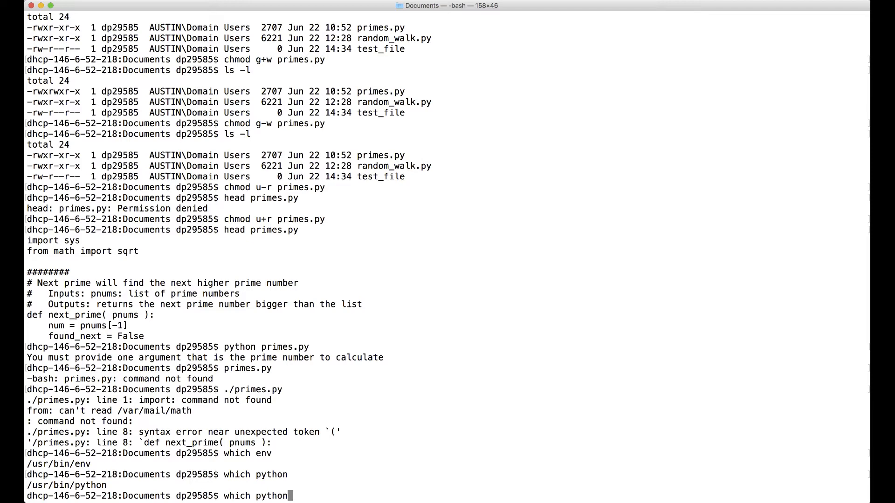
{"action": "key", "text": "Return"}
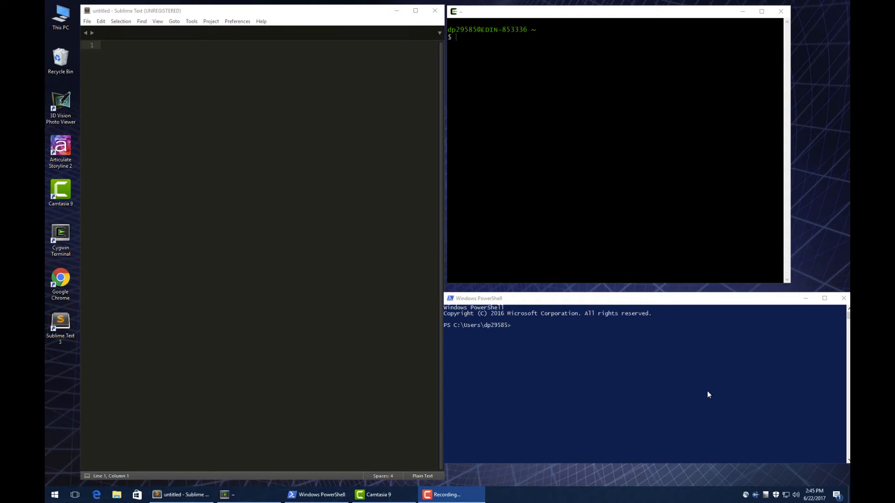
Run which env and which python, finding /usr/bin/env and python under Windows Python36-32.
{"action": "type", "text": "whi"}
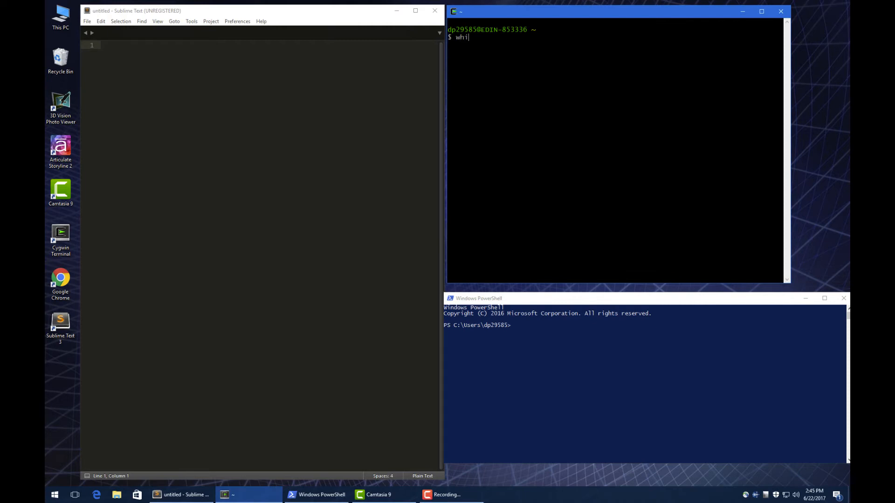
{"action": "type", "text": "ch end"}
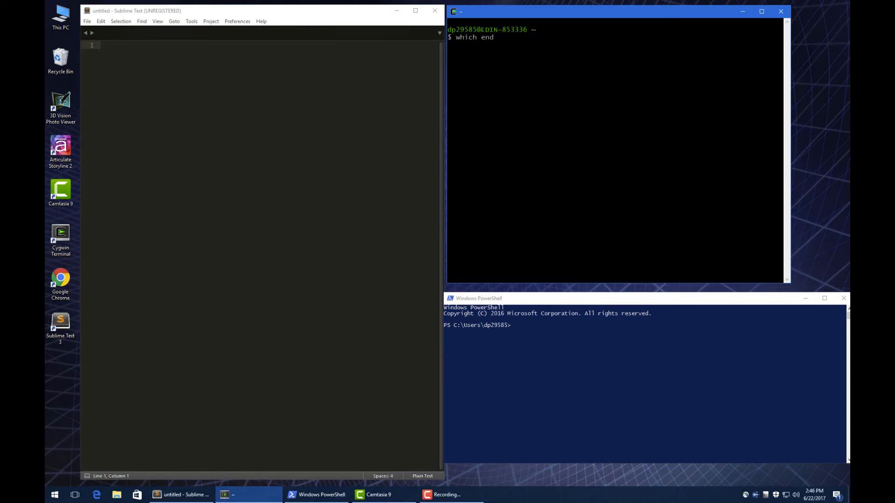
{"action": "key", "text": "Return"}
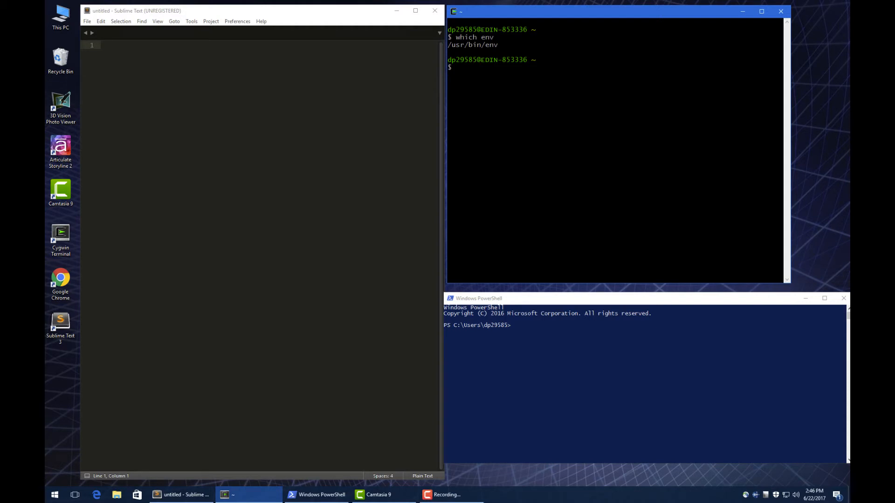
{"action": "type", "text": "which"}
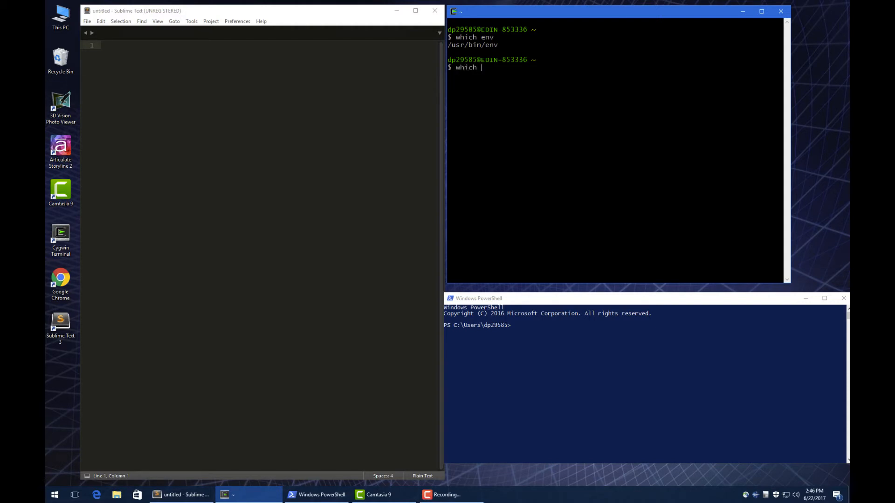
{"action": "type", "text": "python"}
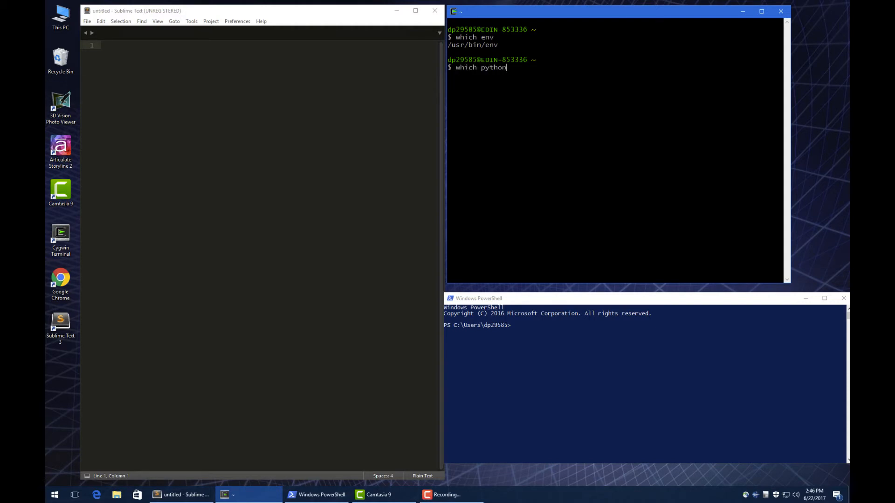
{"action": "key", "text": "Return"}
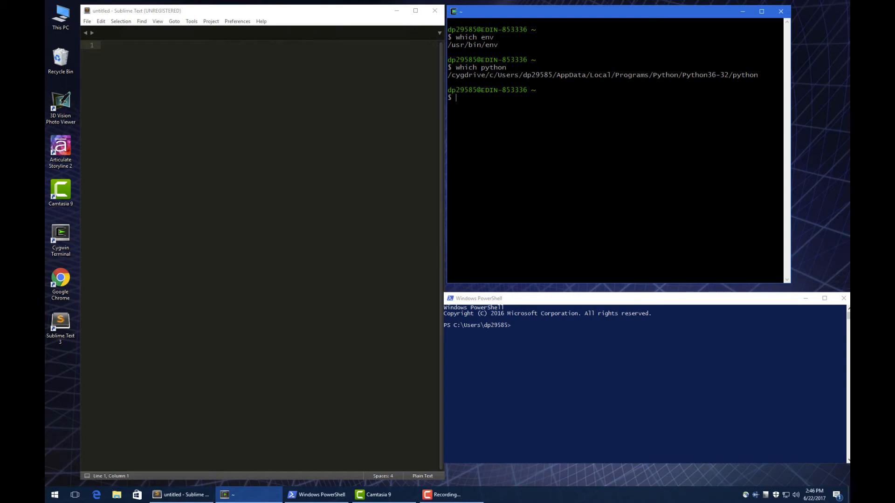
Open primes.py from the Cygwin home folder via File > Open File.
{"action": "left_click", "coordinate": [87, 21]}
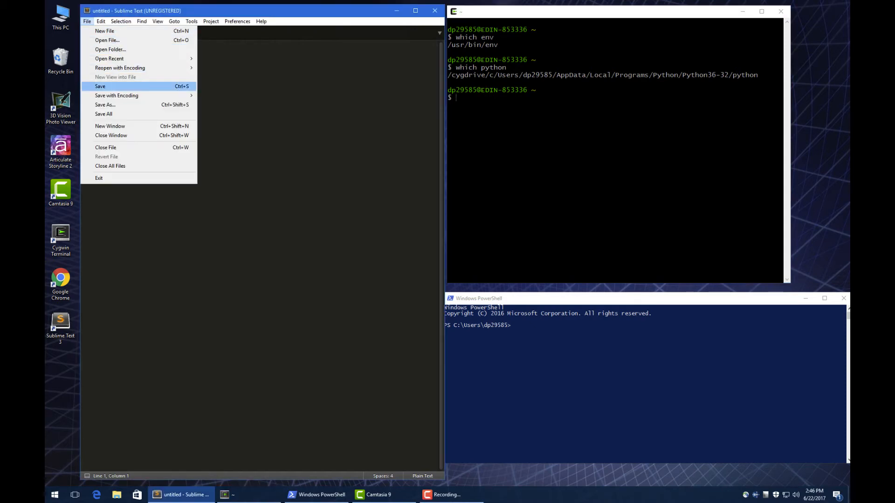
{"action": "left_click", "coordinate": [107, 40]}
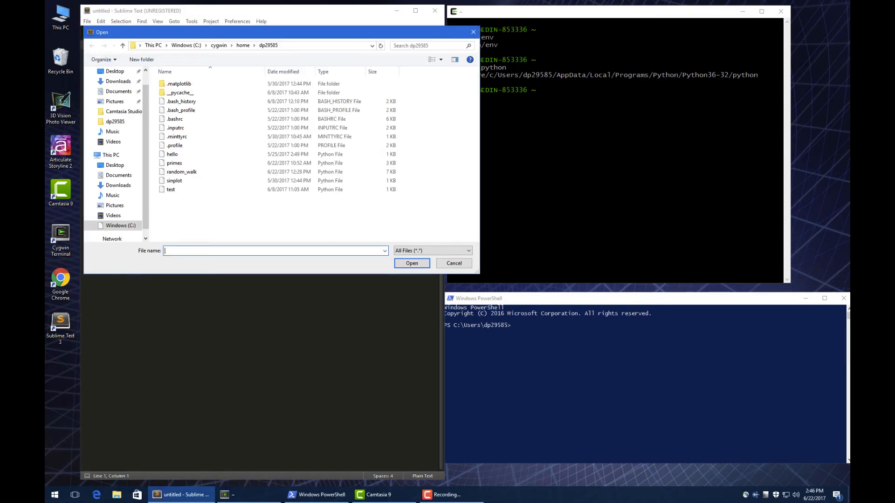
{"action": "left_click", "coordinate": [174, 162]}
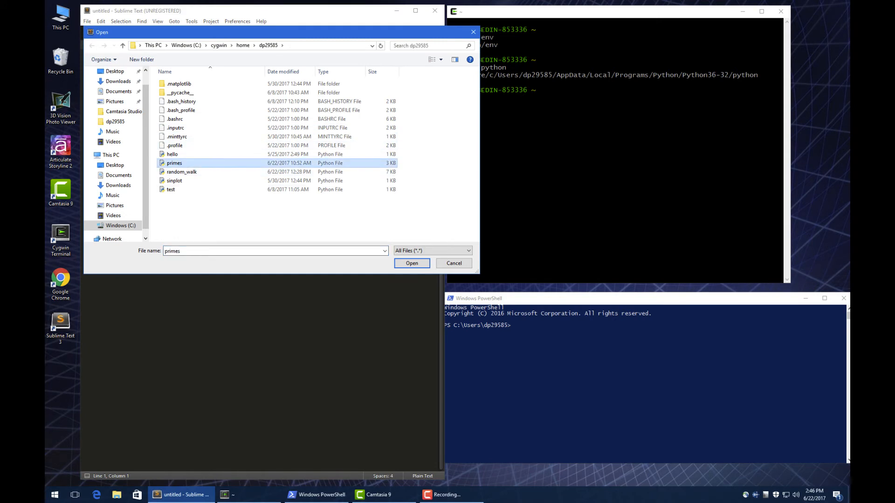
{"action": "left_click", "coordinate": [411, 263]}
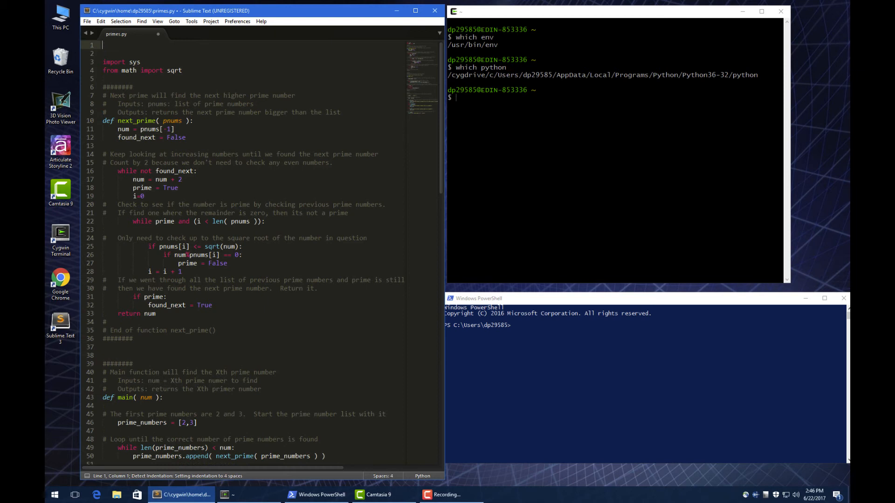
Write #!/usr/bin/env python as the first line and briefly highlight the /usr/bin/env path.
{"action": "type", "text": "#!"}
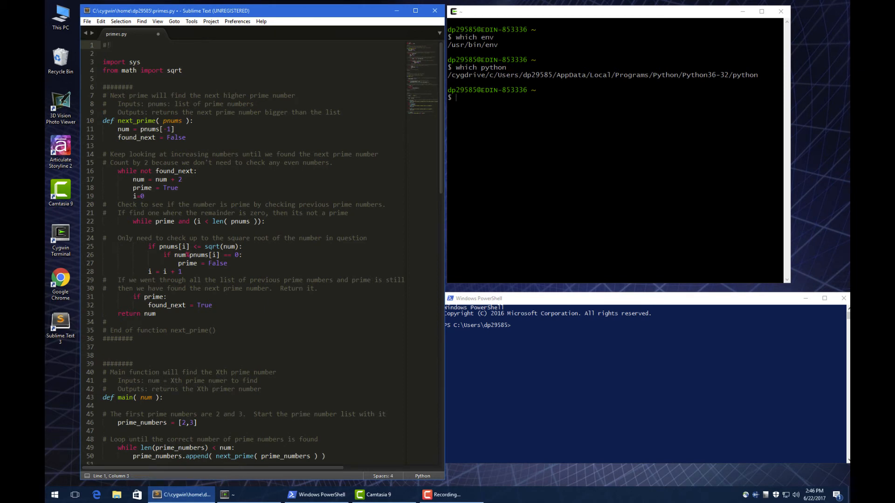
{"action": "type", "text": "/usr/bin/env pyt"}
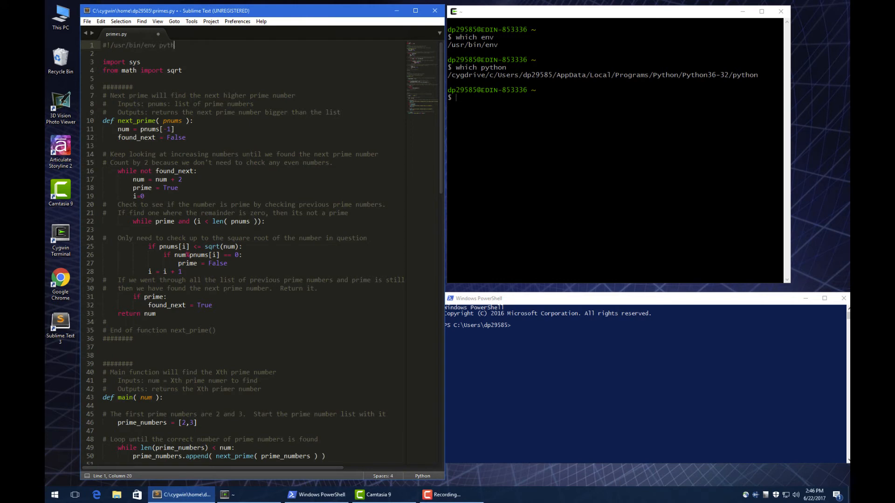
{"action": "type", "text": "hon"}
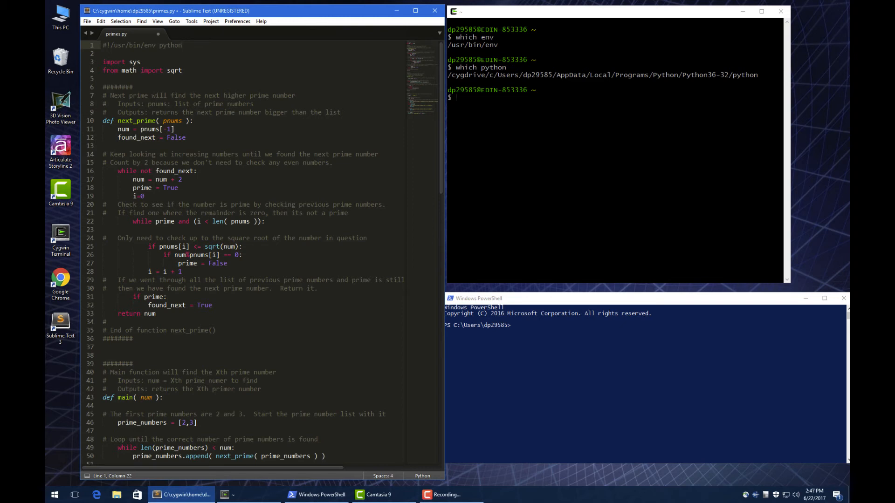
{"action": "left_click", "coordinate": [182, 45]}
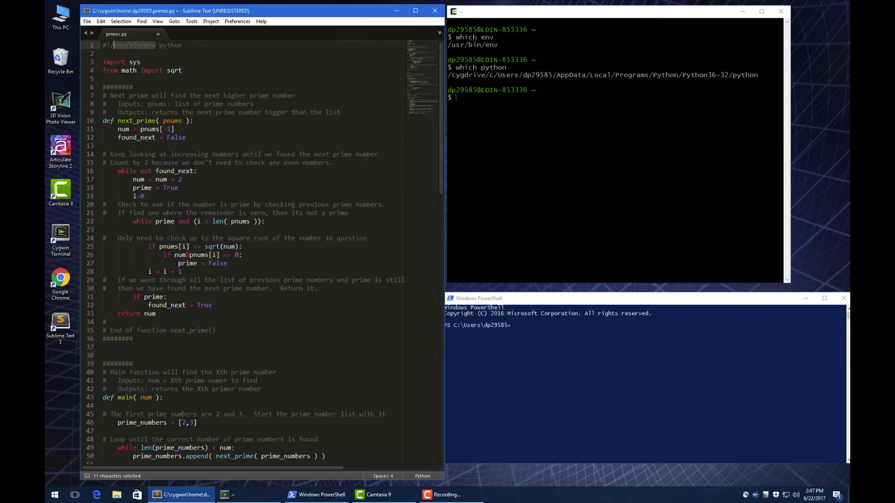
{"action": "left_click", "coordinate": [170, 45]}
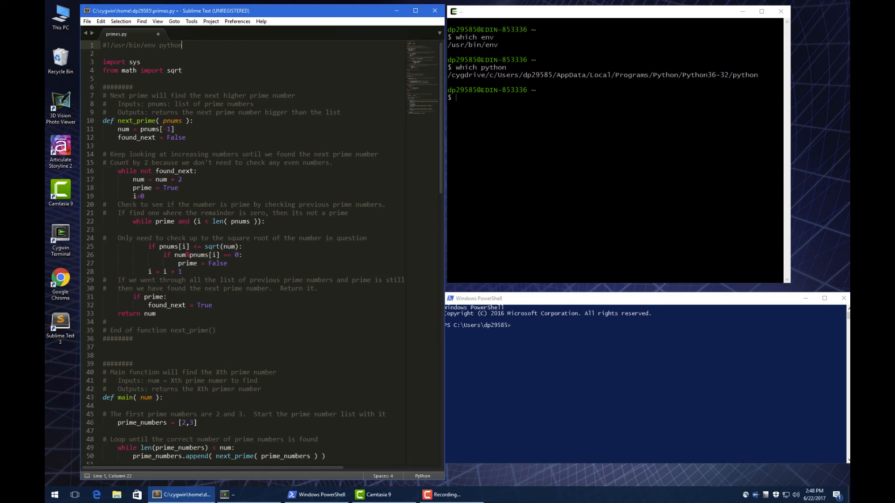
Save primes.py, then run ./primes.py in Cygwin to get its missing-argument usage message.
{"action": "key", "text": "ctrl+s"}
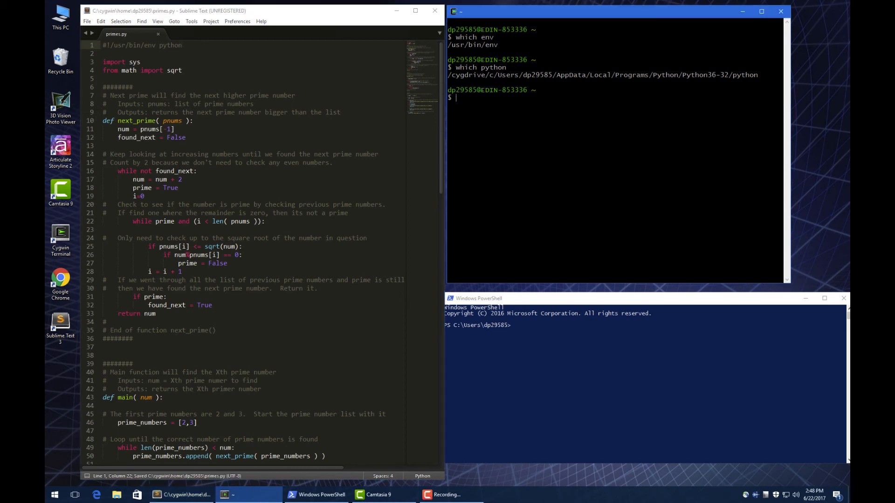
{"action": "key", "text": "Return"}
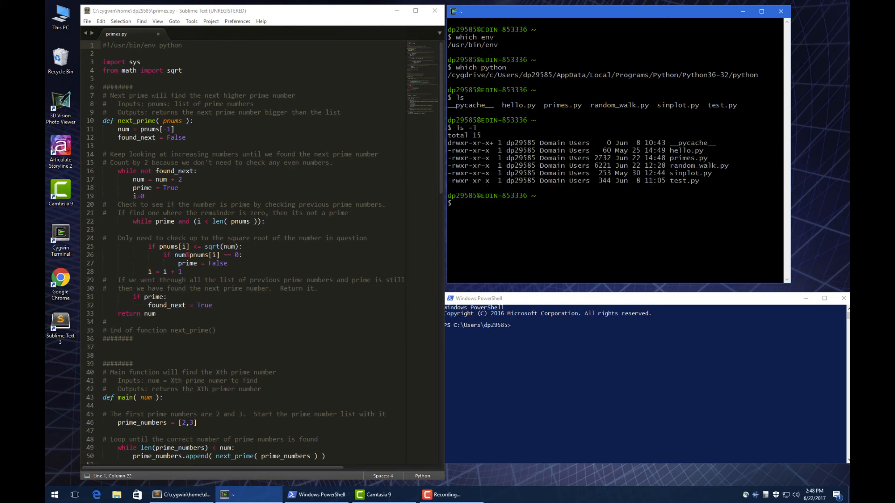
{"action": "type", "text": "./p"}
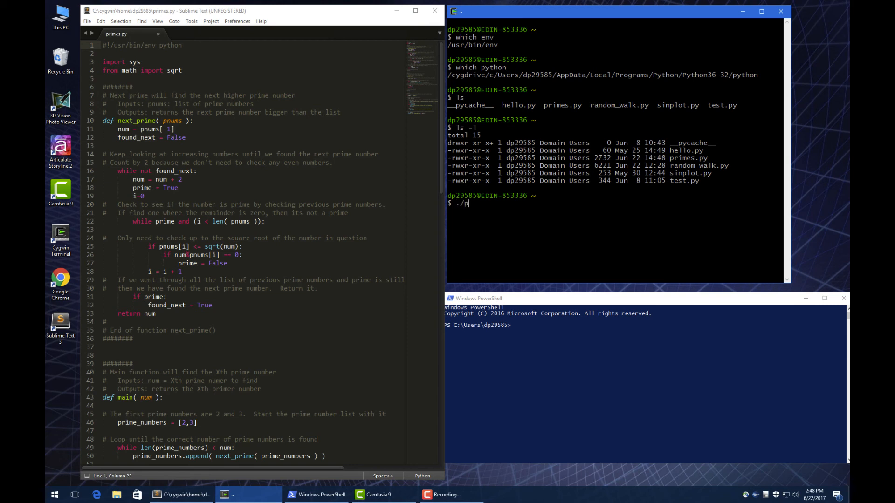
{"action": "type", "text": "rimes.py"}
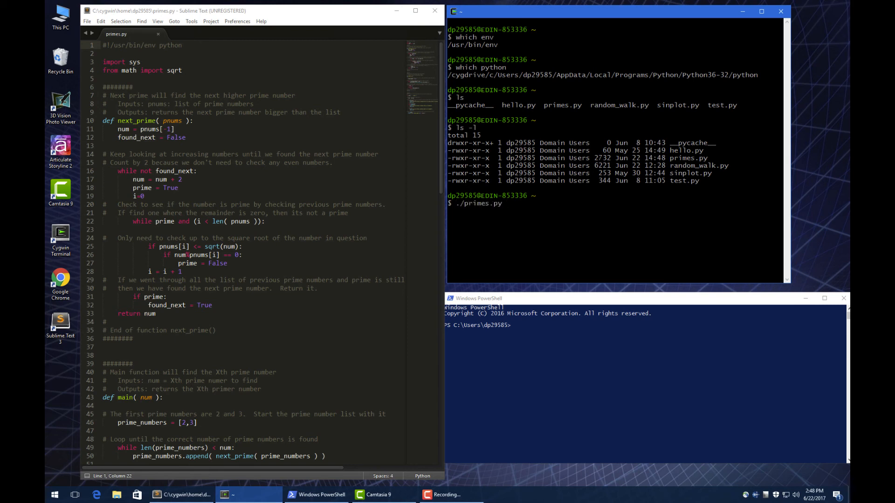
{"action": "key", "text": "Return"}
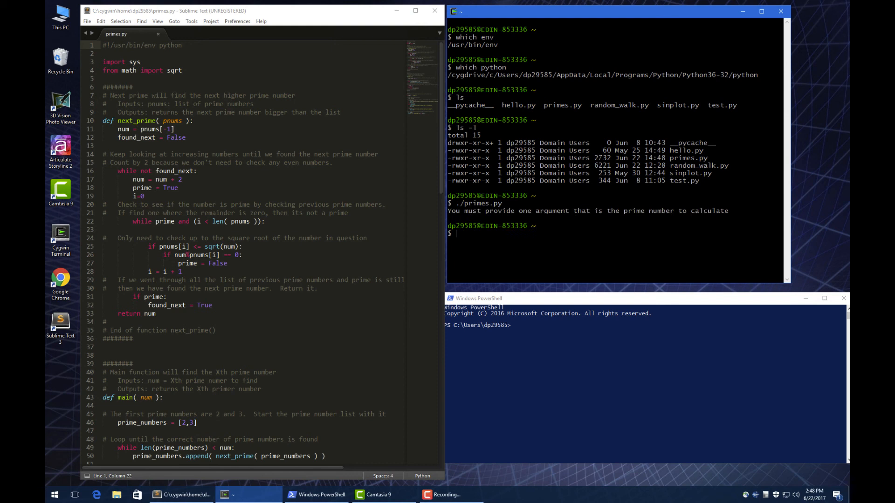